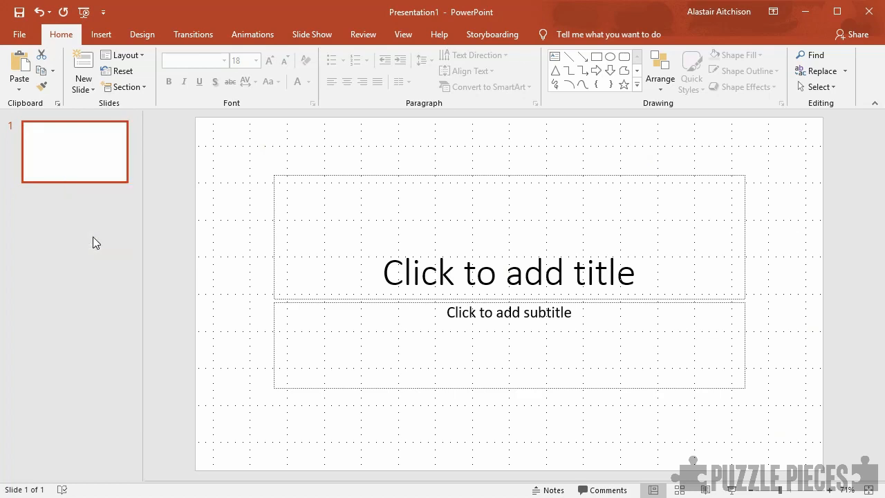
Add a new slide with the Blank layout after the title slide
left_click(83, 72)
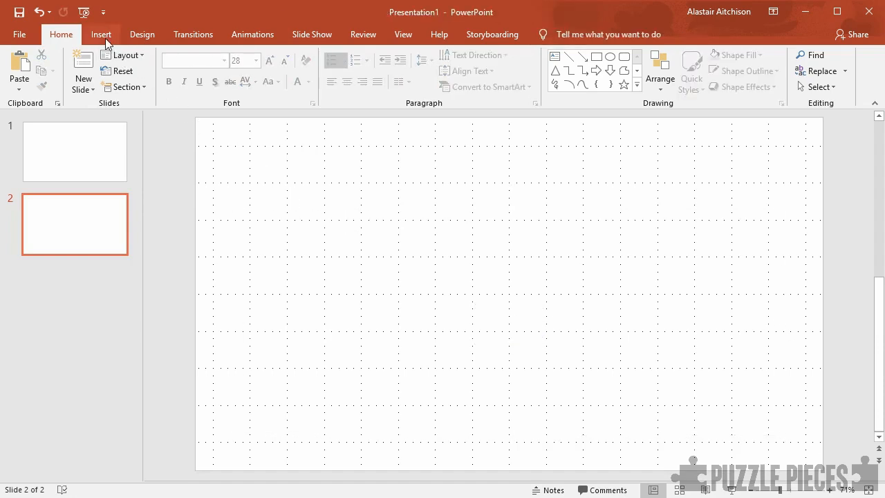
Draw a text box set to Franklin Gothic Book size 40 reading THISISVERTICALTEXT
left_click(101, 33)
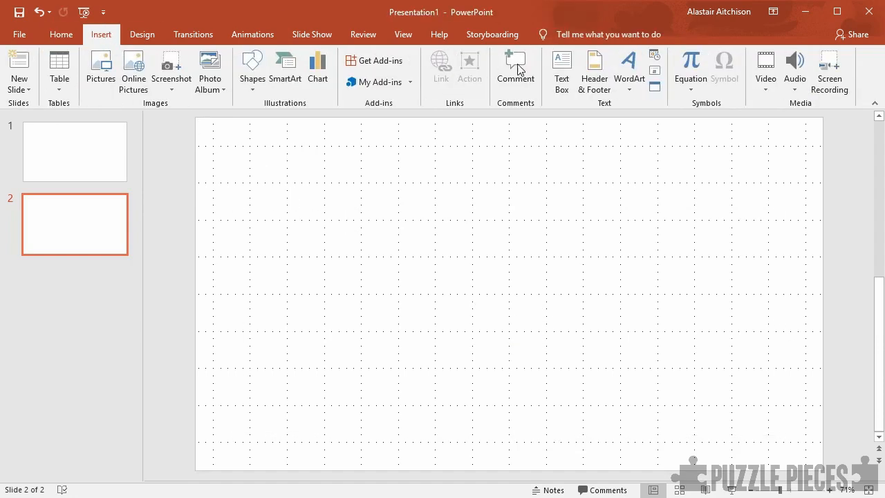
left_click(562, 72)
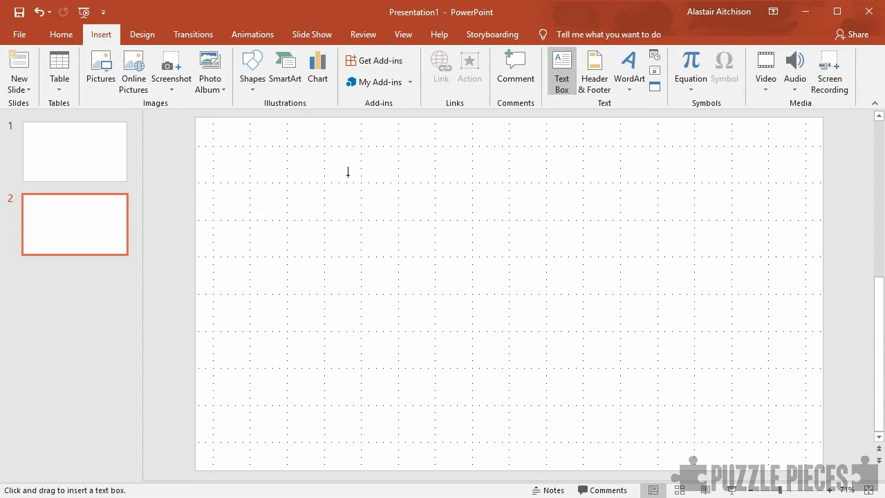
left_click_drag(329, 179, 329, 221)
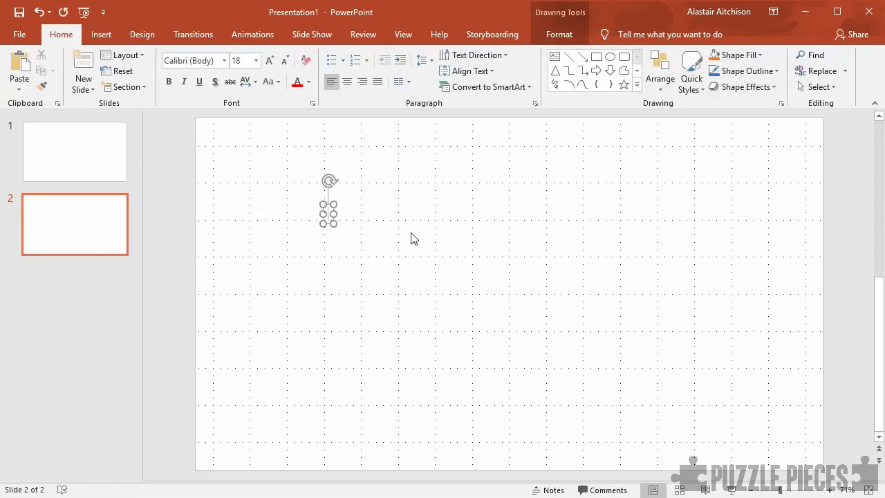
left_click(224, 61)
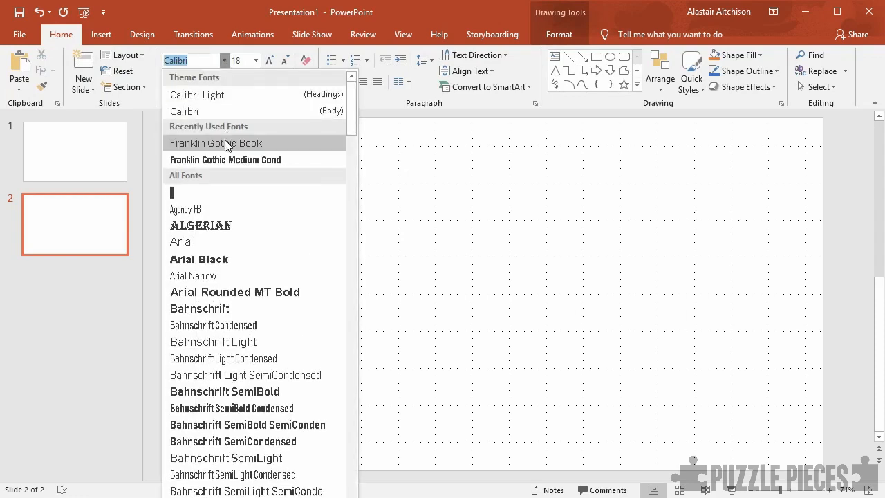
left_click(257, 61)
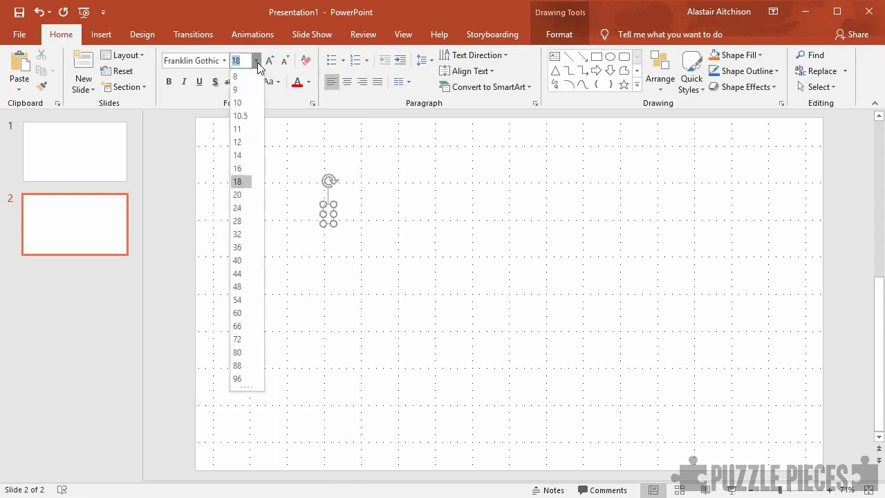
left_click(238, 260)
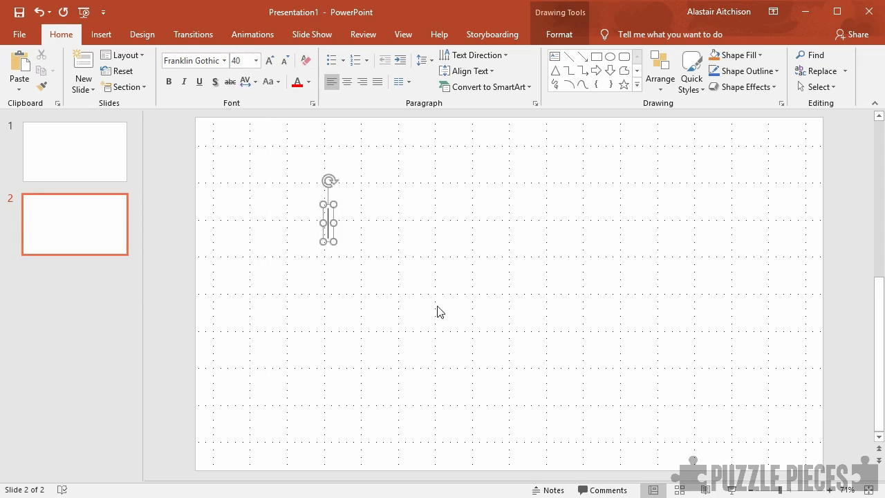
type("THISISVERTICA")
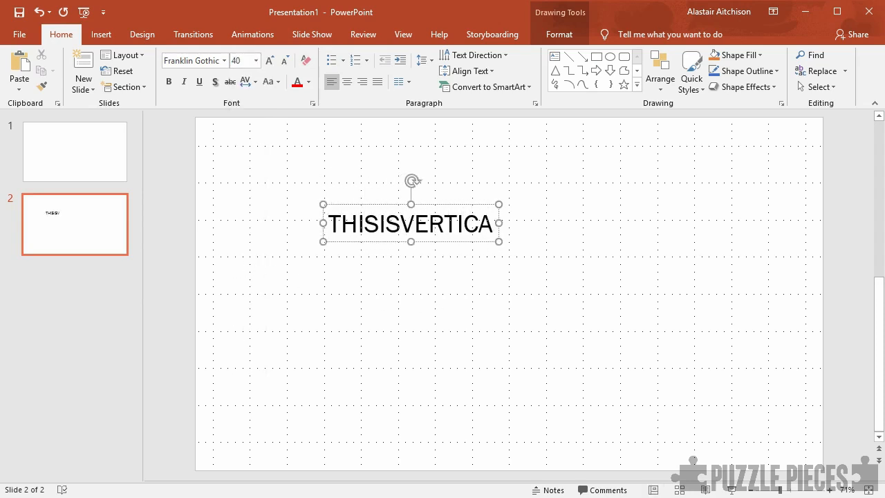
type("LTEXT")
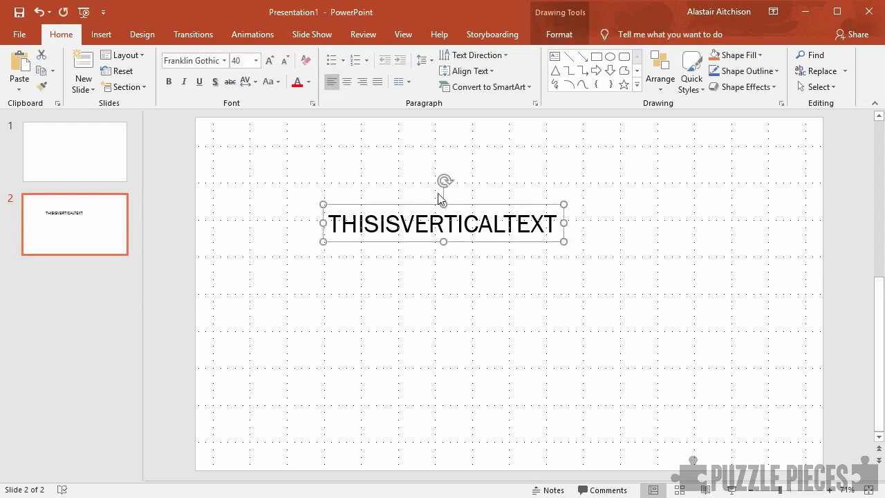
Apply the Square transform text effect to THISISVERTICALTEXT so it stretches tall
left_click(559, 34)
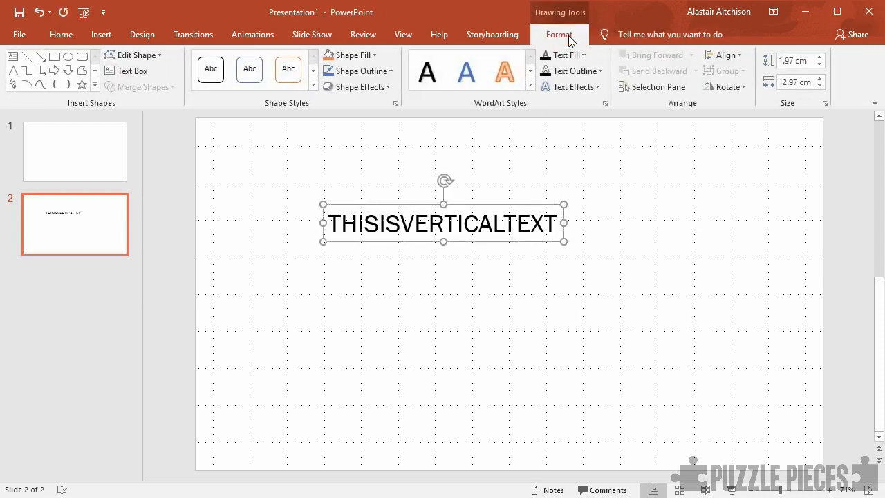
left_click(569, 85)
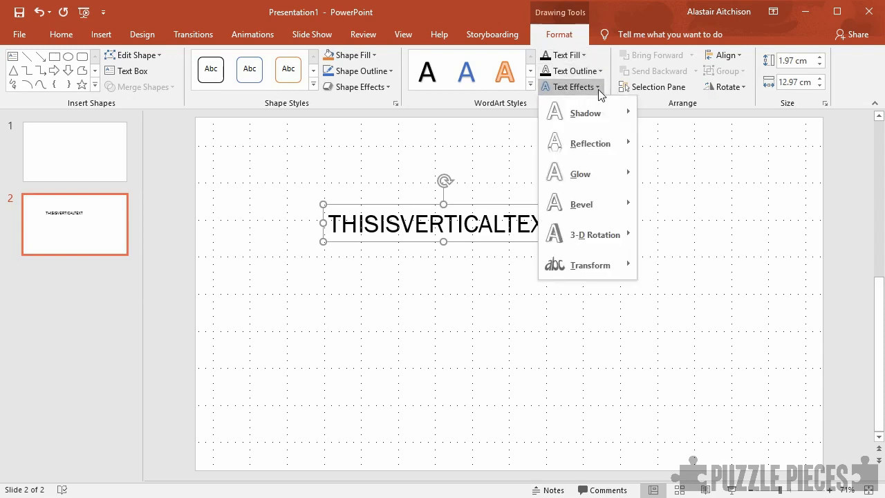
left_click(589, 265)
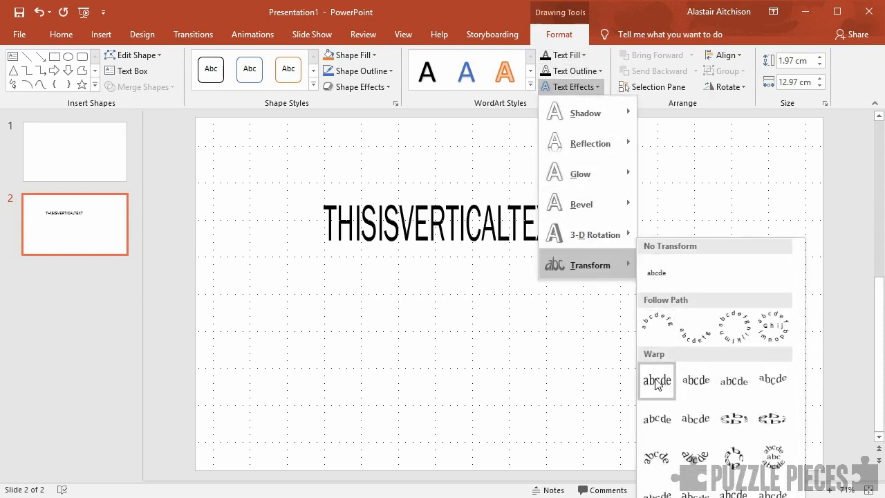
left_click(655, 271)
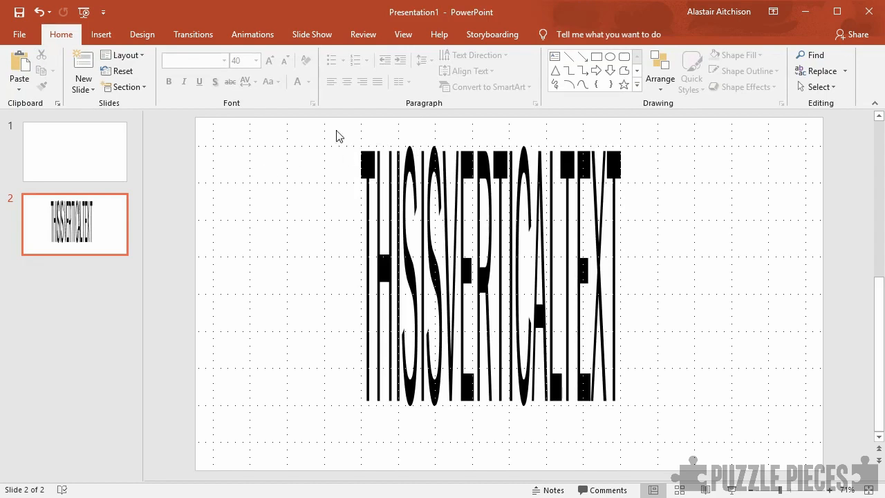
Insert a text box reading THISISHORIZONTALTEXT left of the tall text and select it
left_click(101, 33)
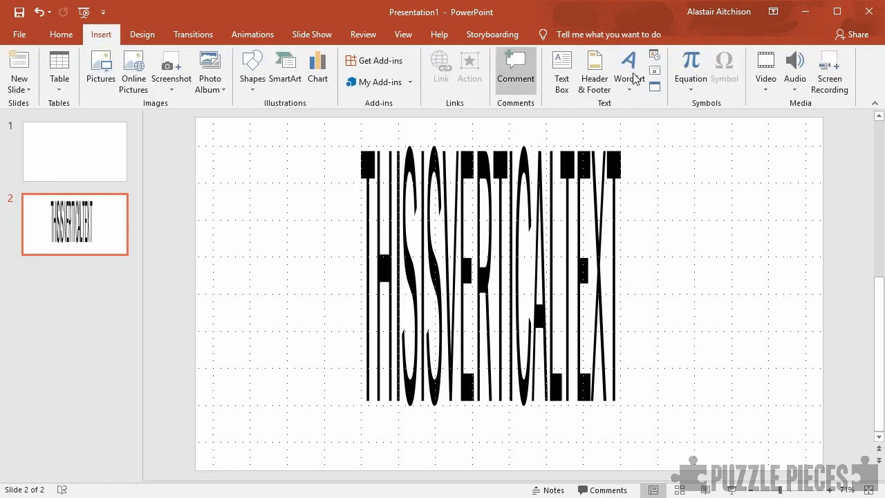
mouse_move(260, 250)
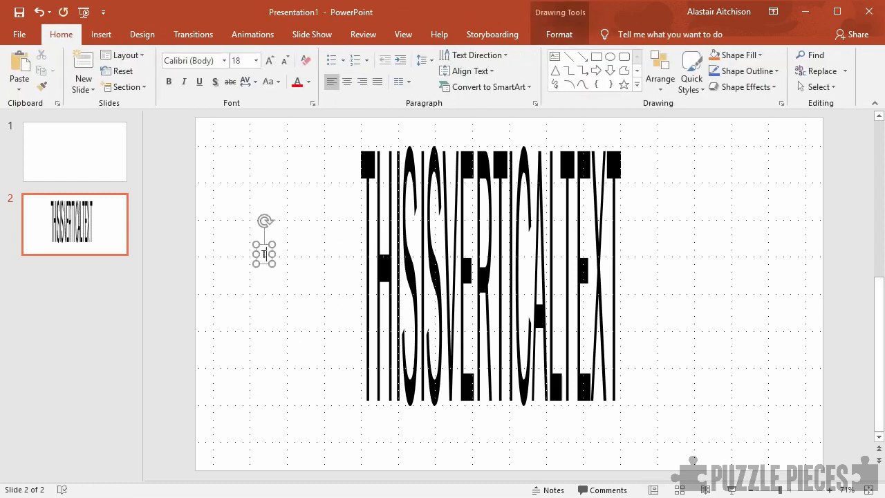
type("THISISHORIZONTALTEXT")
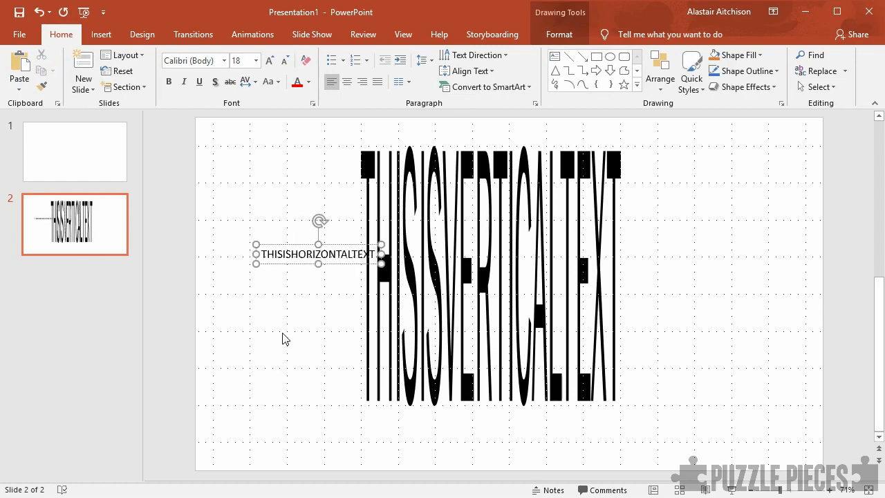
left_click(293, 257)
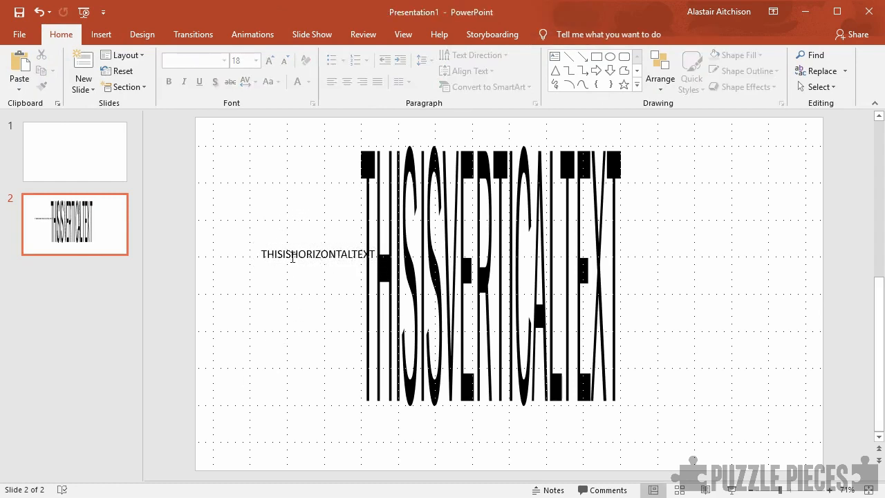
left_click(311, 254)
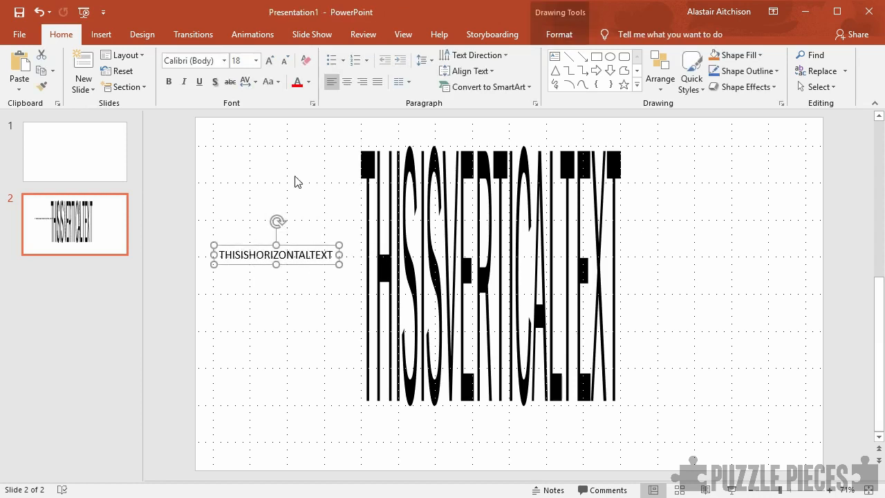
mouse_move(406, 113)
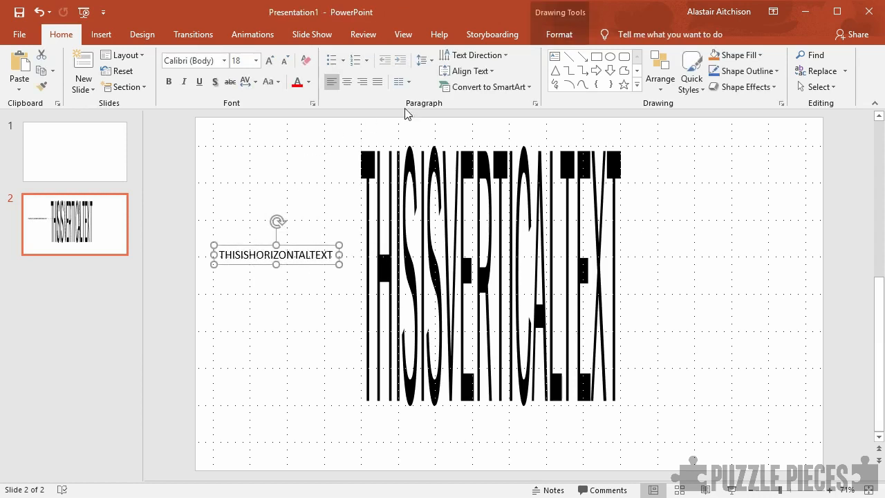
Apply the Square transform to THISISHORIZONTALTEXT and rotate it to run nearly vertically
left_click(558, 34)
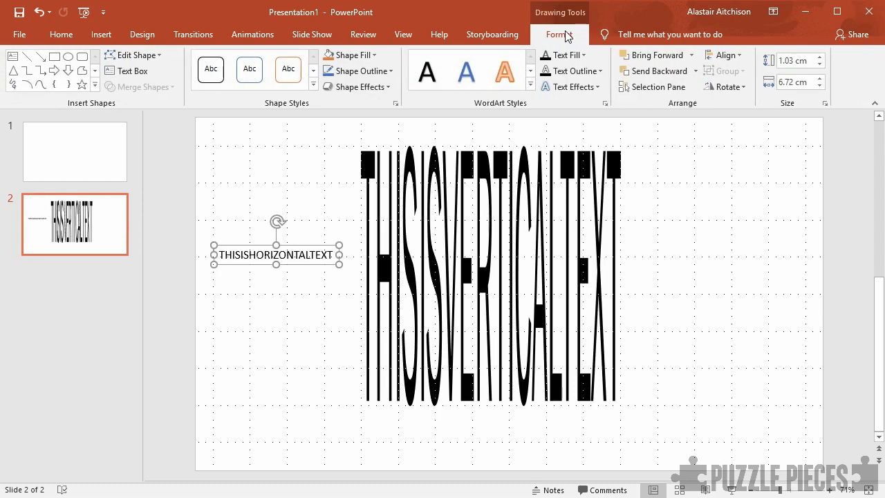
left_click(570, 86)
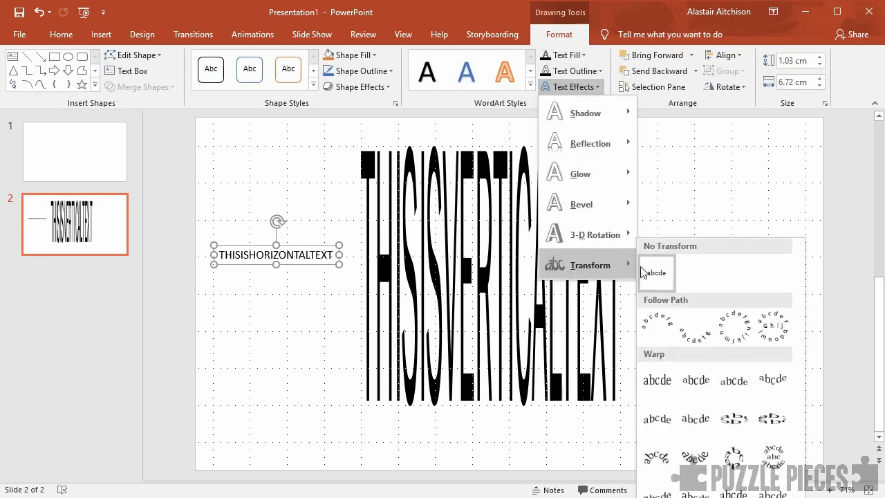
left_click(655, 273)
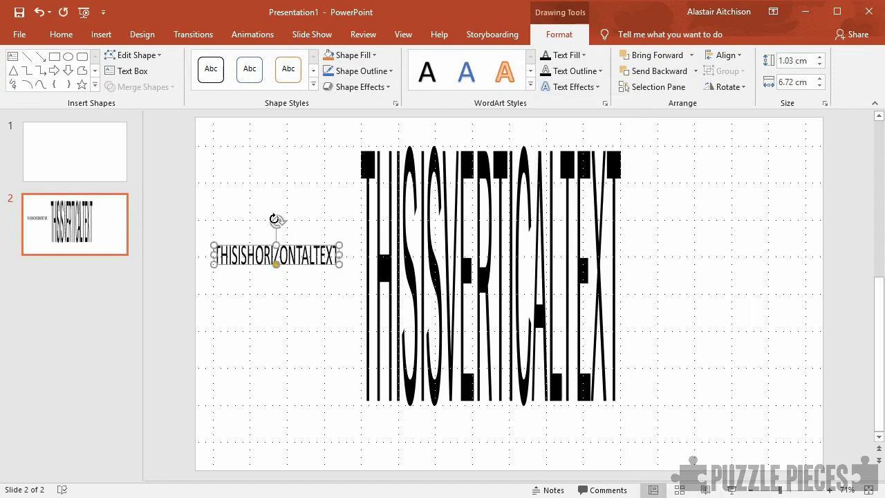
left_click_drag(277, 218, 329, 246)
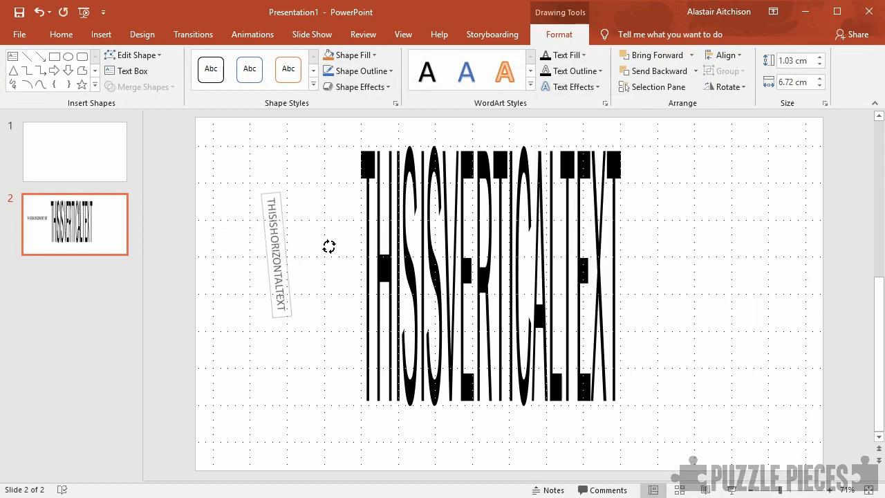